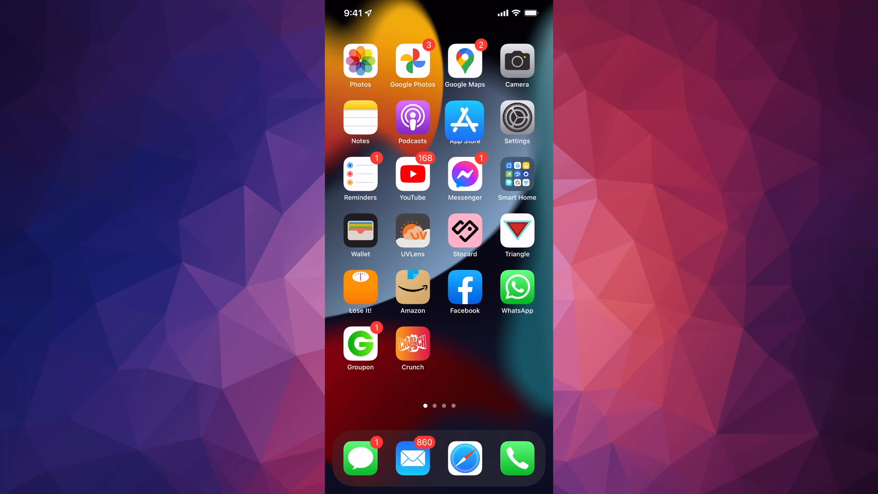
Step: Search the App Store for 'meta quest 2' to find the Oculus app
left_click(464, 119)
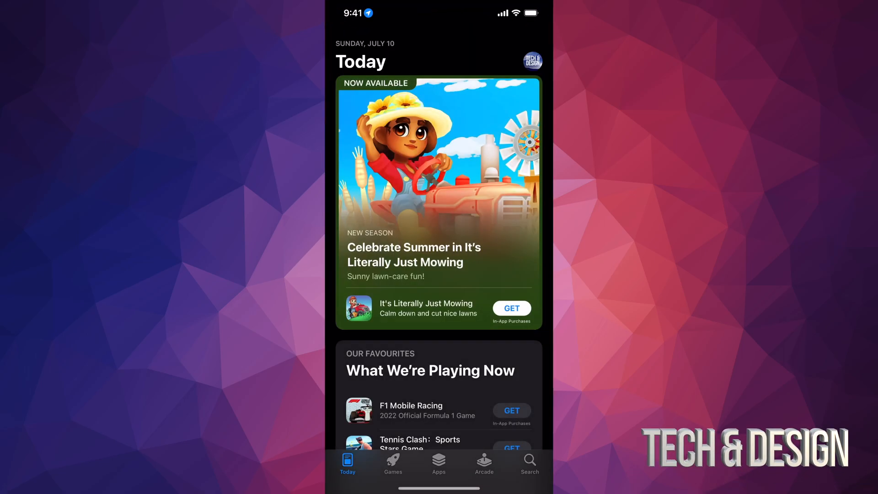
left_click(529, 464)
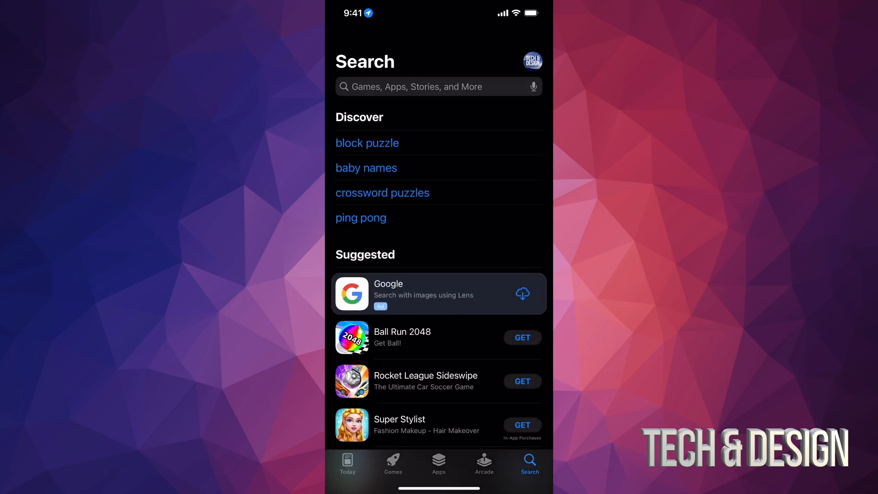
type("meta")
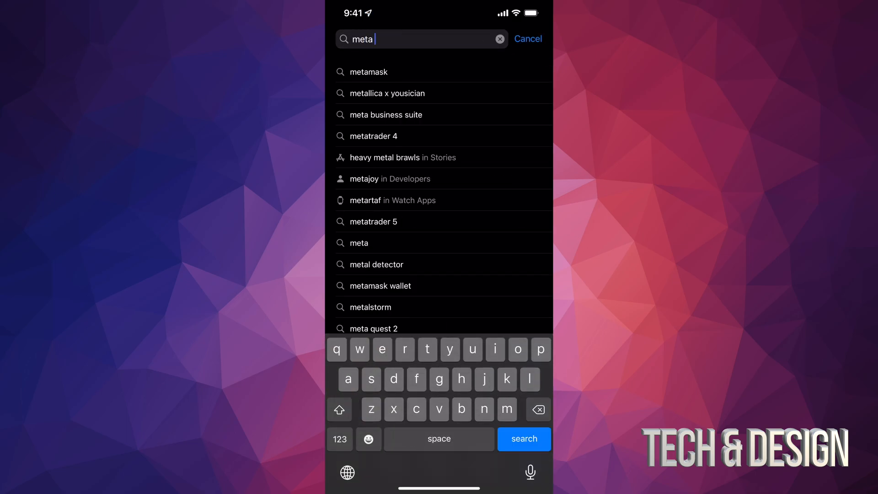
left_click(374, 329)
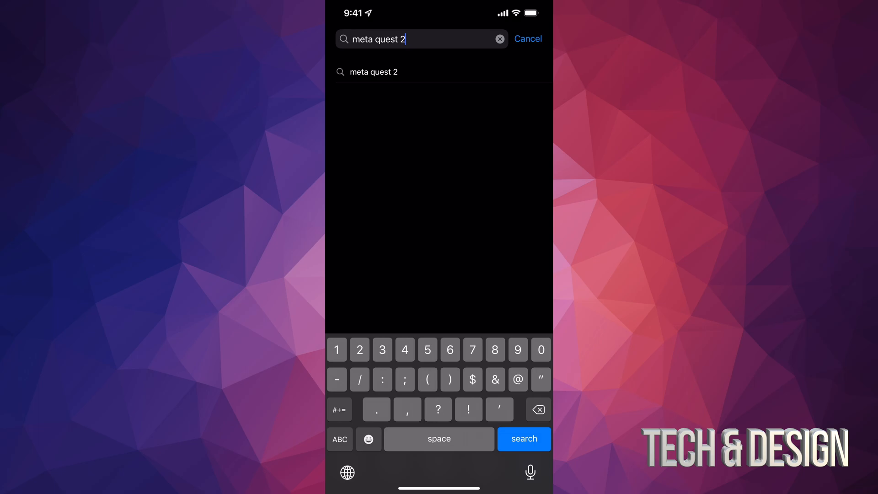
left_click(523, 439)
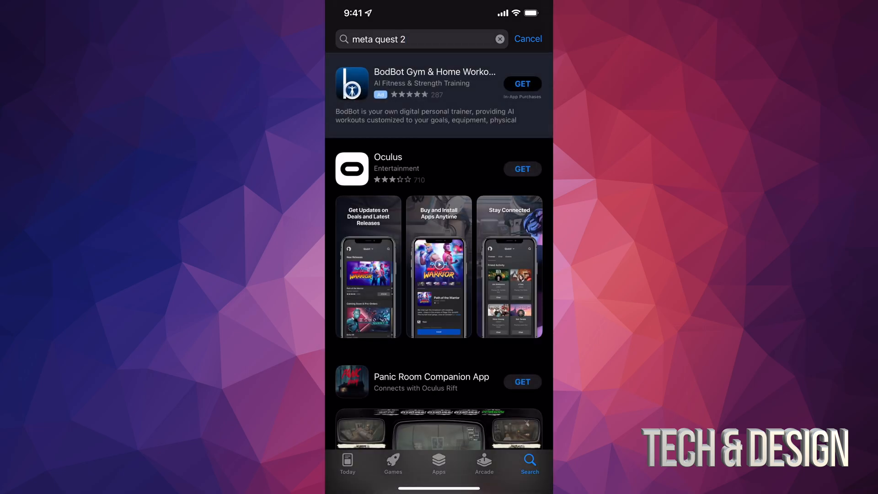
Step: Get the Oculus app from the search results and view its store page
scroll("down", 3)
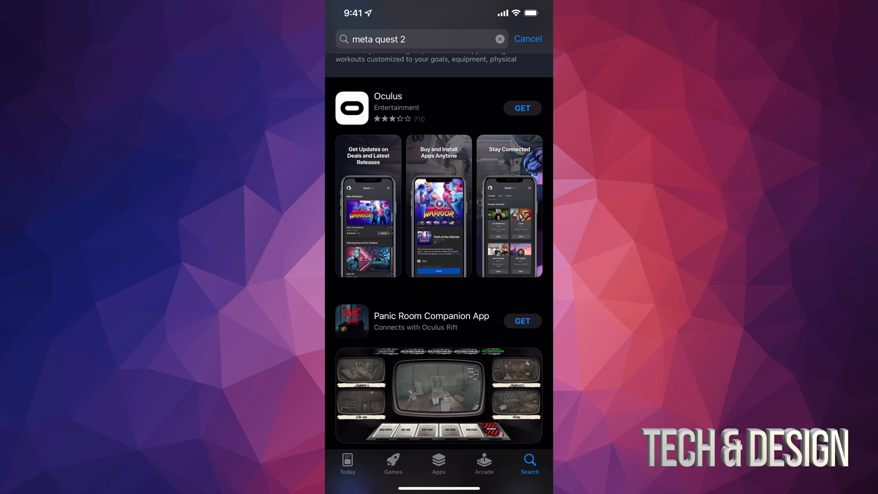
left_click(522, 108)
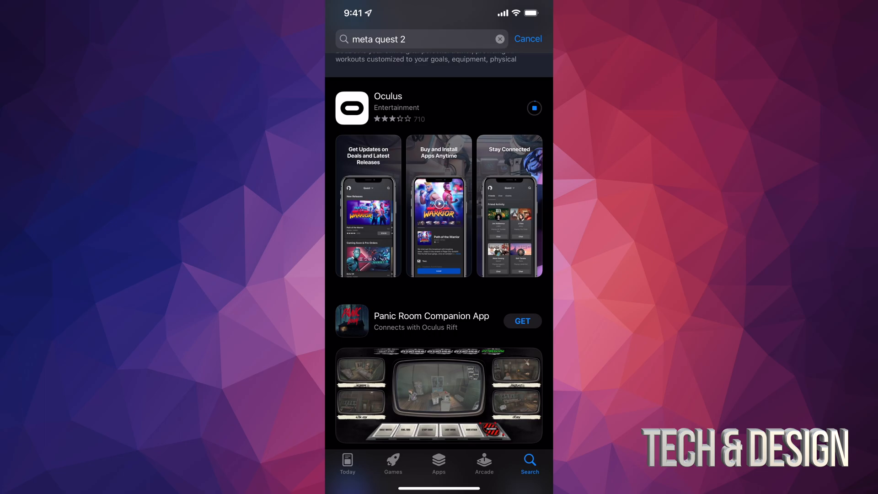
left_click(387, 108)
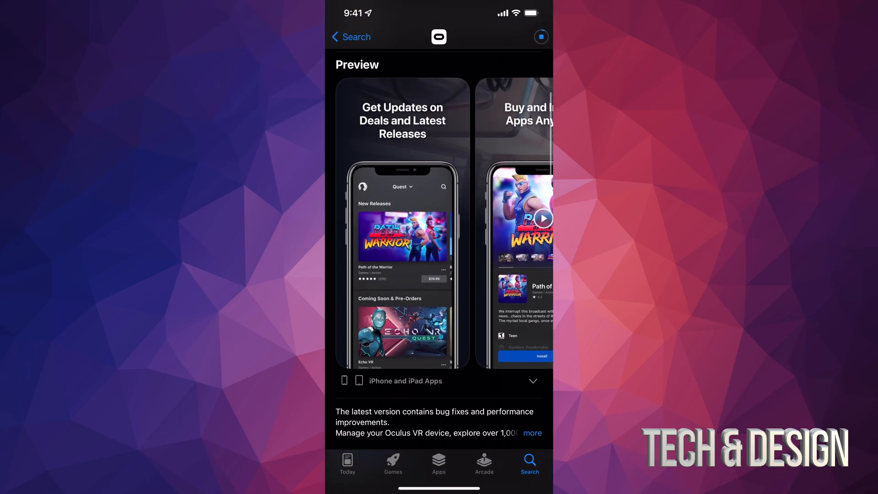
scroll("down", 3)
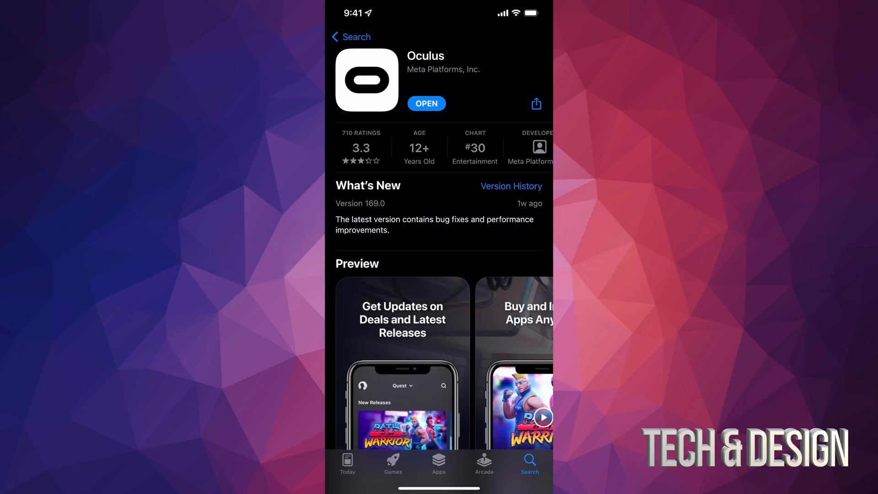
Step: Launch Oculus, allow Bluetooth, and continue as the suggested Facebook account
left_click(427, 103)
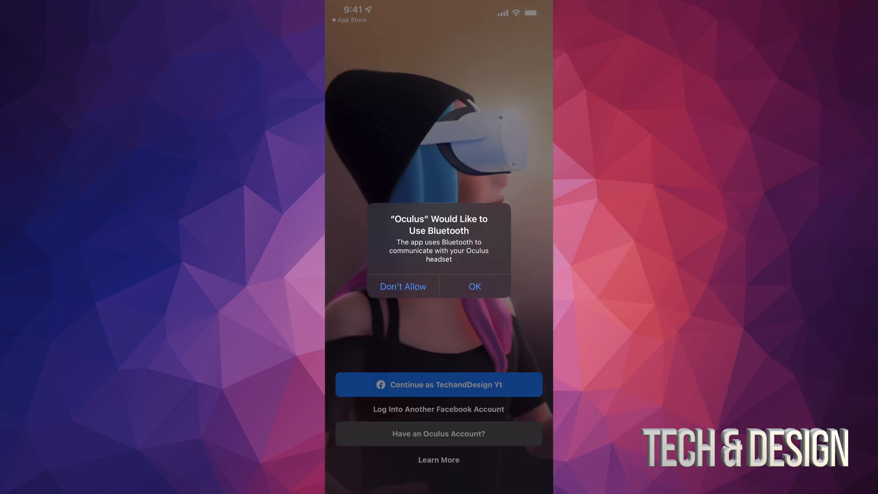
left_click(474, 286)
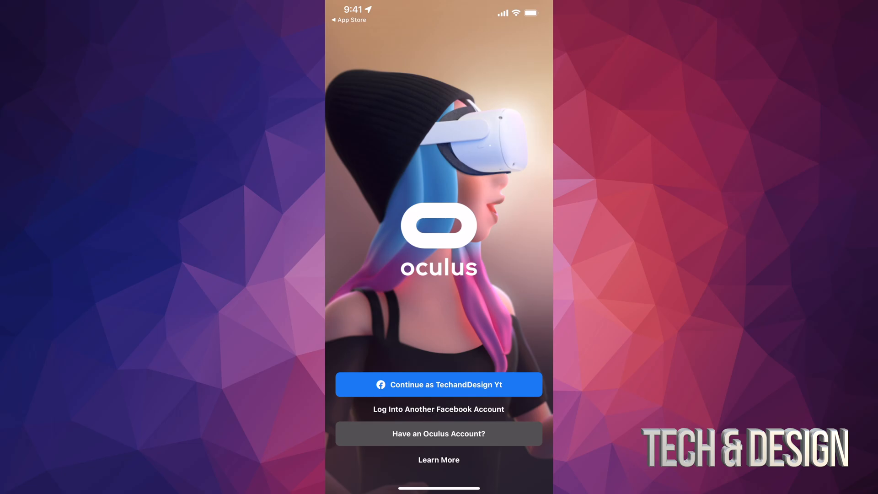
left_click(438, 385)
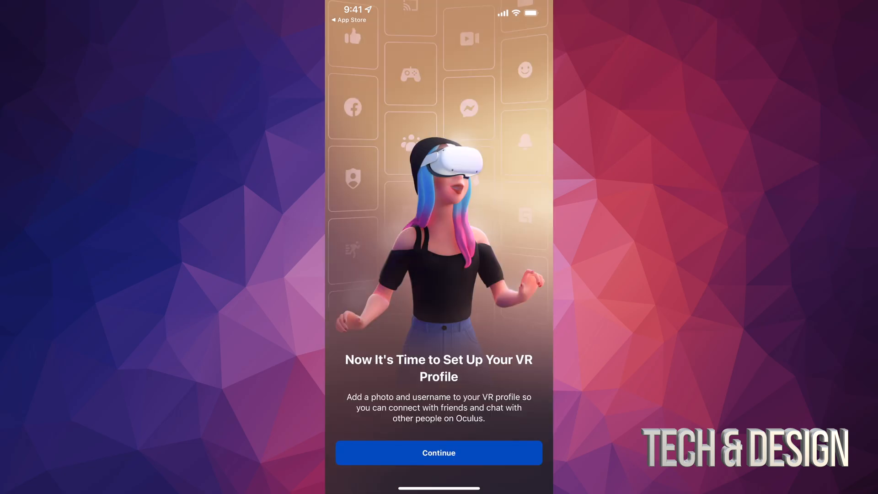
left_click(438, 452)
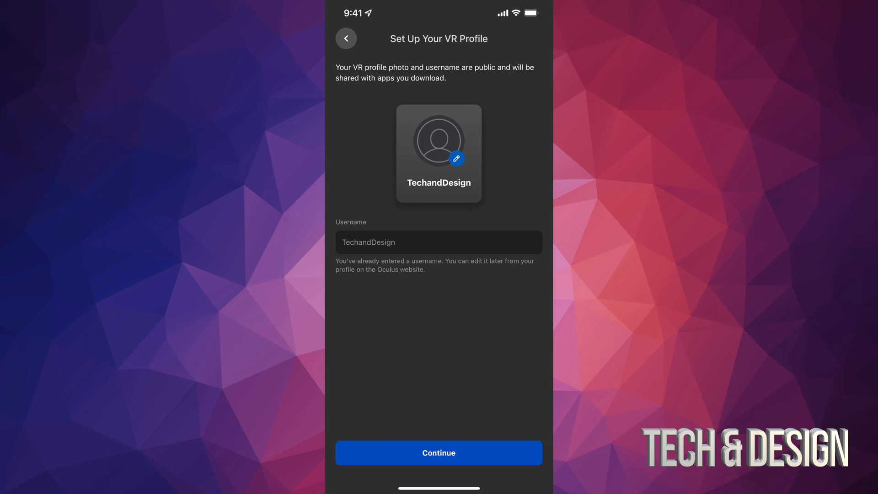
Step: Set the TECH & DESIGN logo photo as the VR profile picture and continue
left_click(457, 158)
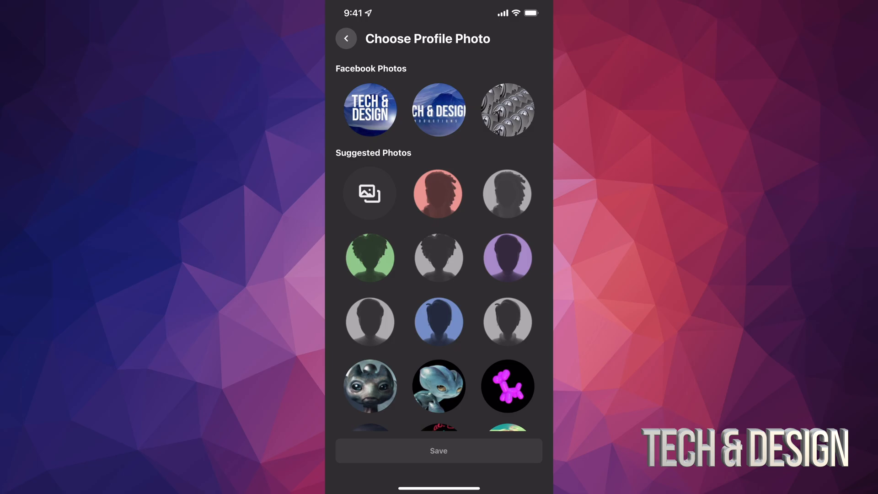
left_click(370, 110)
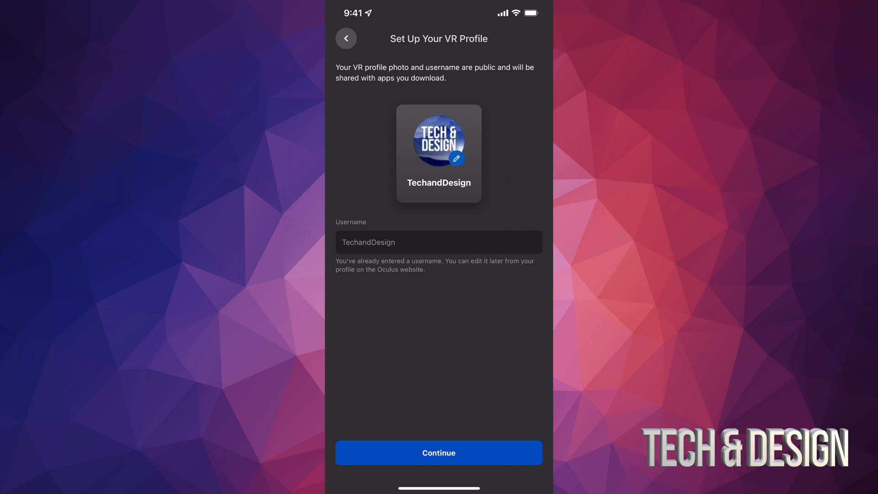
left_click(439, 452)
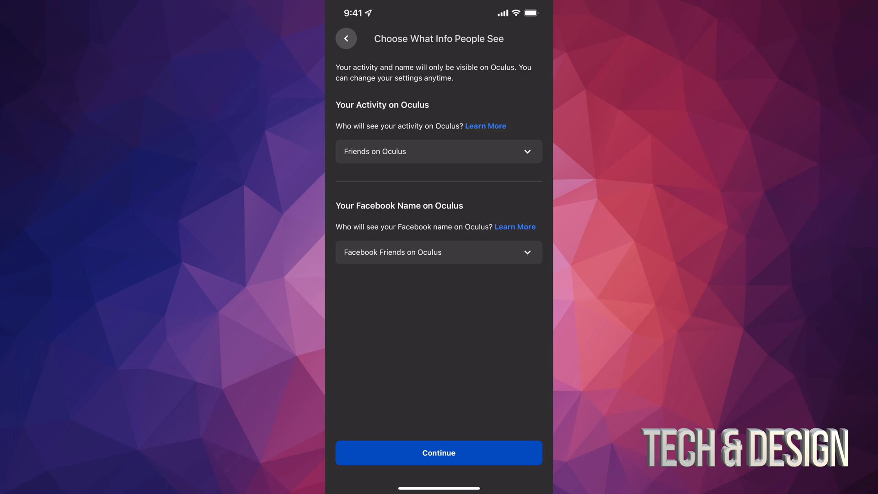
Step: Accept default visibility settings and confirm Shooting Games as an interest
left_click(439, 452)
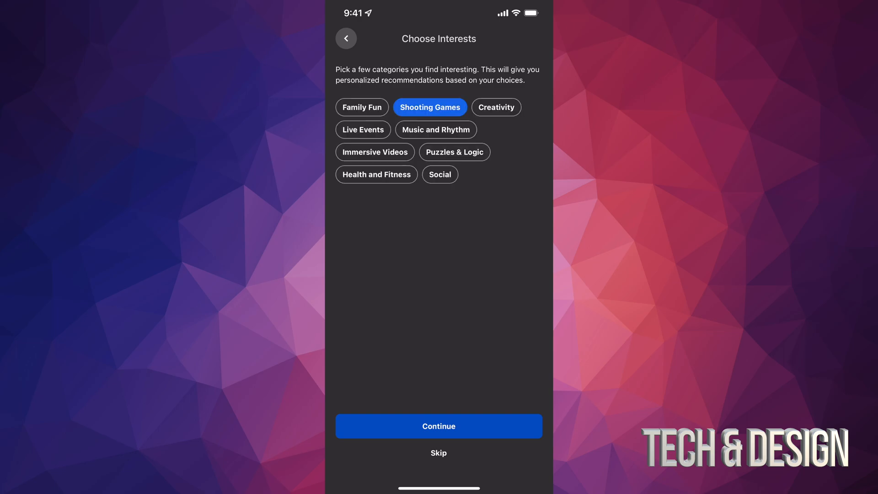
left_click(439, 426)
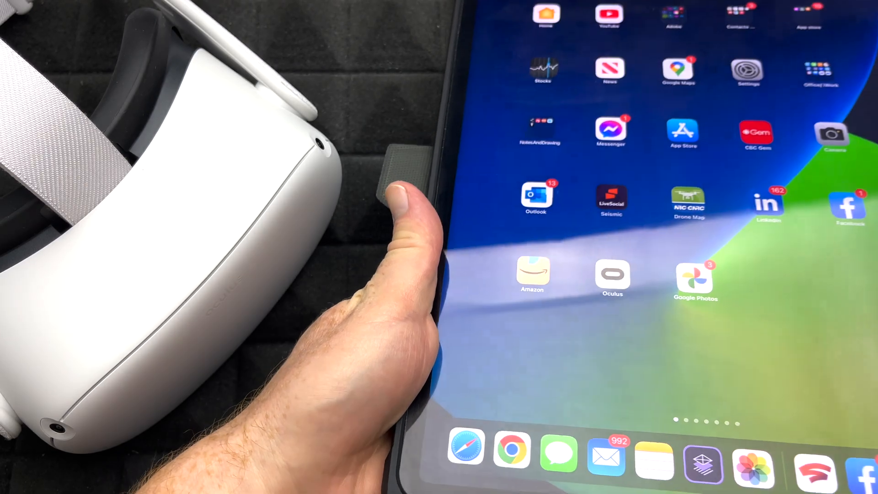
Step: Start headset pairing and select Quest 2 as the headset
left_click(612, 278)
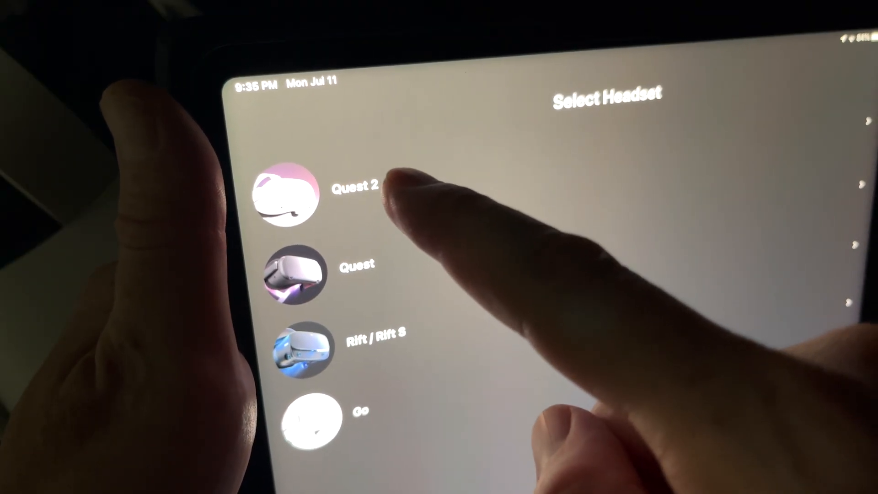
left_click(294, 193)
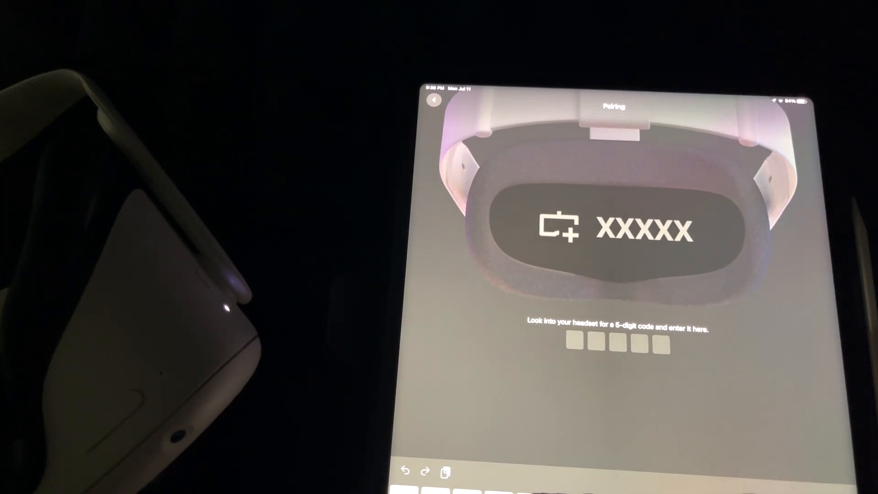
Step: Enter the first pairing code digits, 3 and 4
type("34")
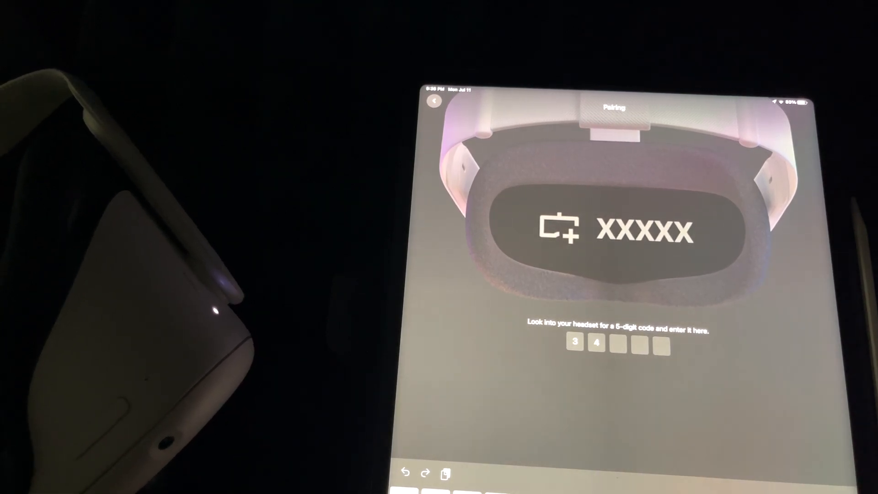